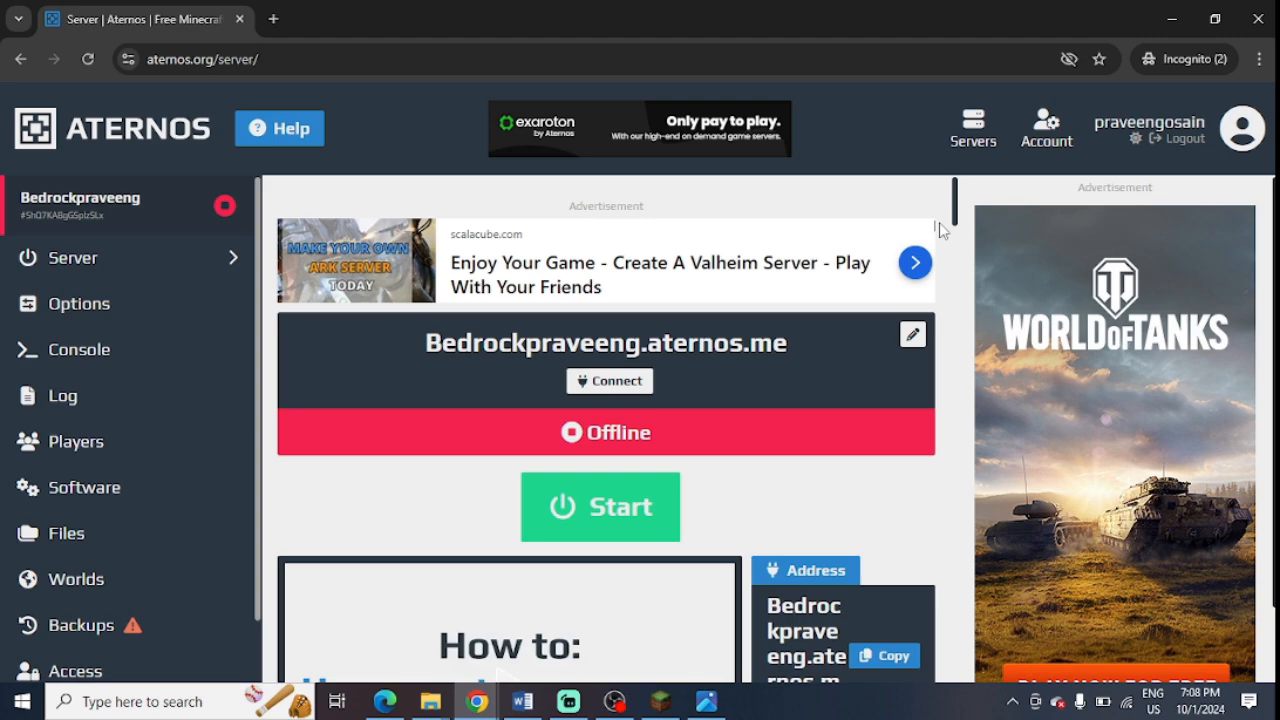
Confirm the Bedrock server's version is 1.2, then switch to the Javaeditionpraveeng server.
{"action": "scroll", "scroll_direction": "down", "scroll_amount": 3}
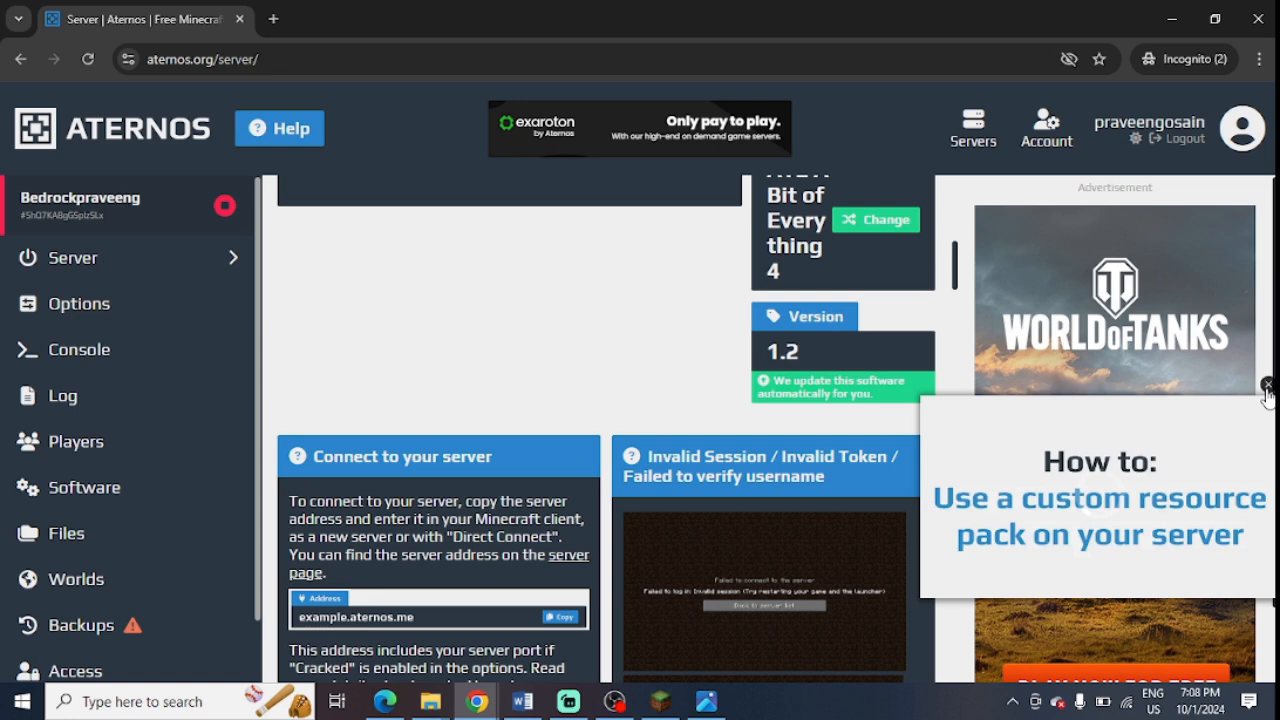
{"action": "left_click", "coordinate": [1268, 384]}
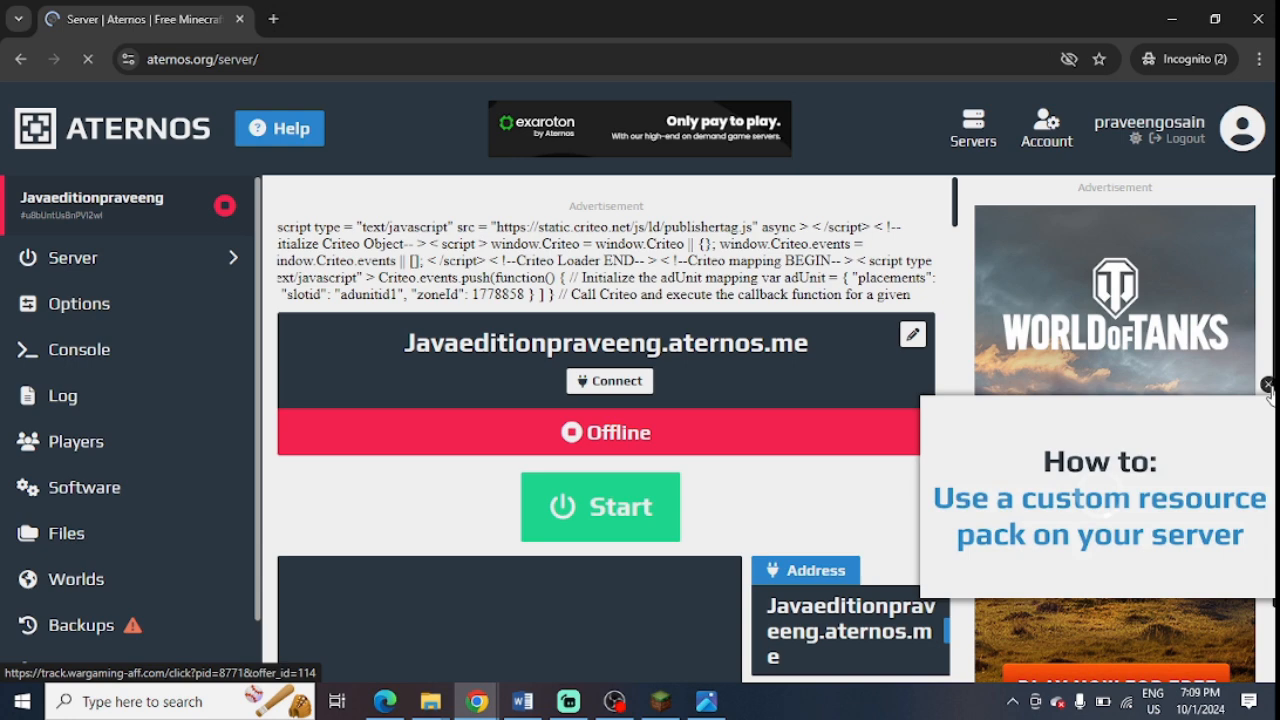
Dismiss the ad, check the Java server's version reads 1.21.1, and return to its overview.
{"action": "left_click", "coordinate": [1268, 385]}
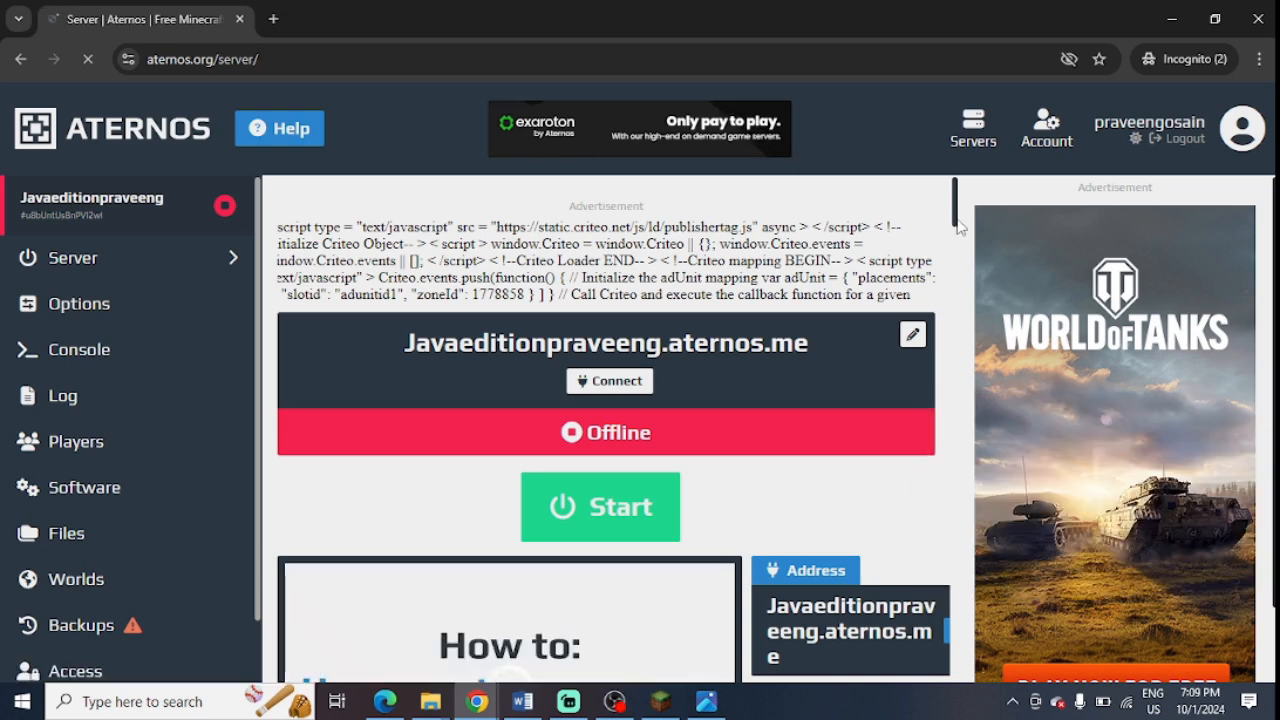
{"action": "scroll", "scroll_direction": "down", "scroll_amount": 3}
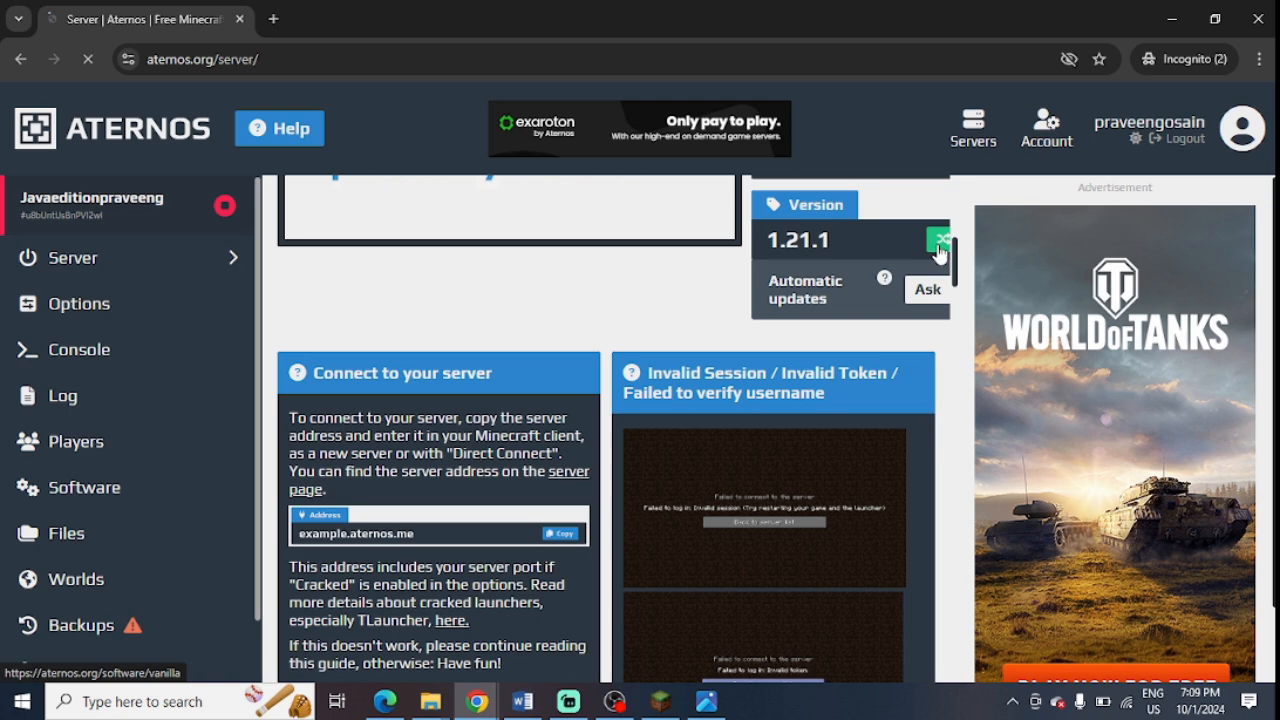
{"action": "left_click", "coordinate": [85, 487]}
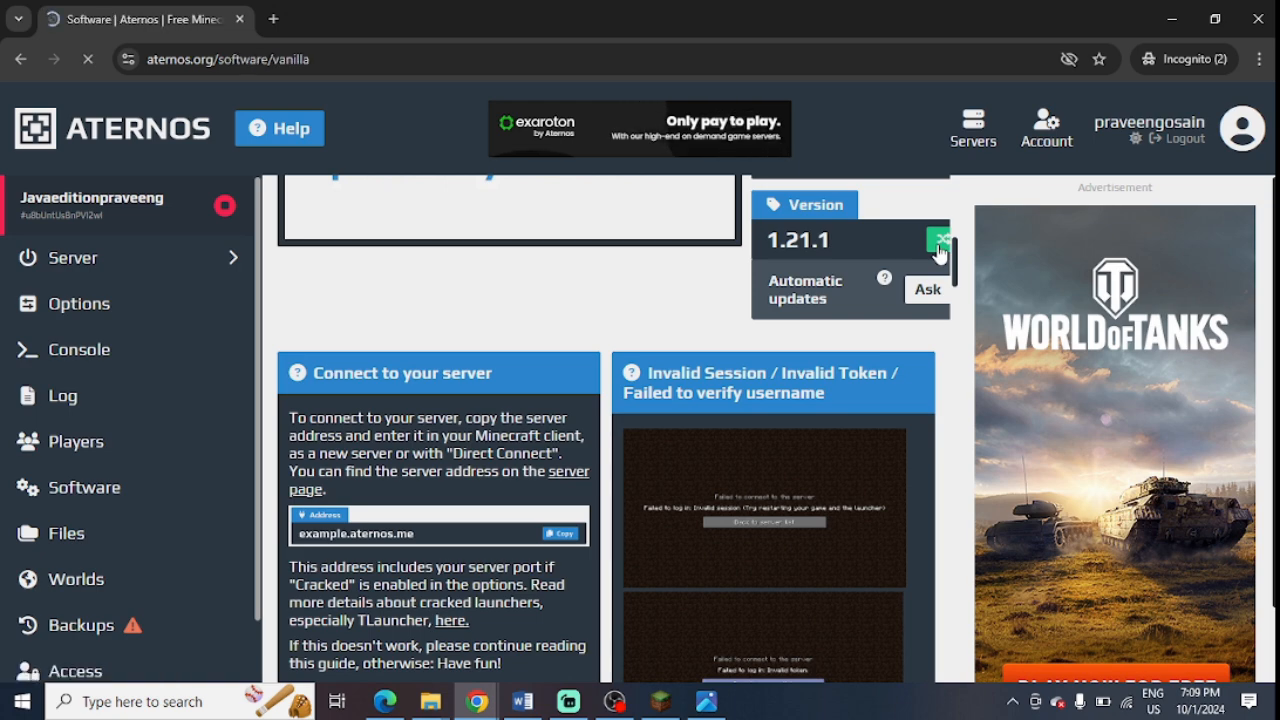
{"action": "left_click", "coordinate": [937, 240]}
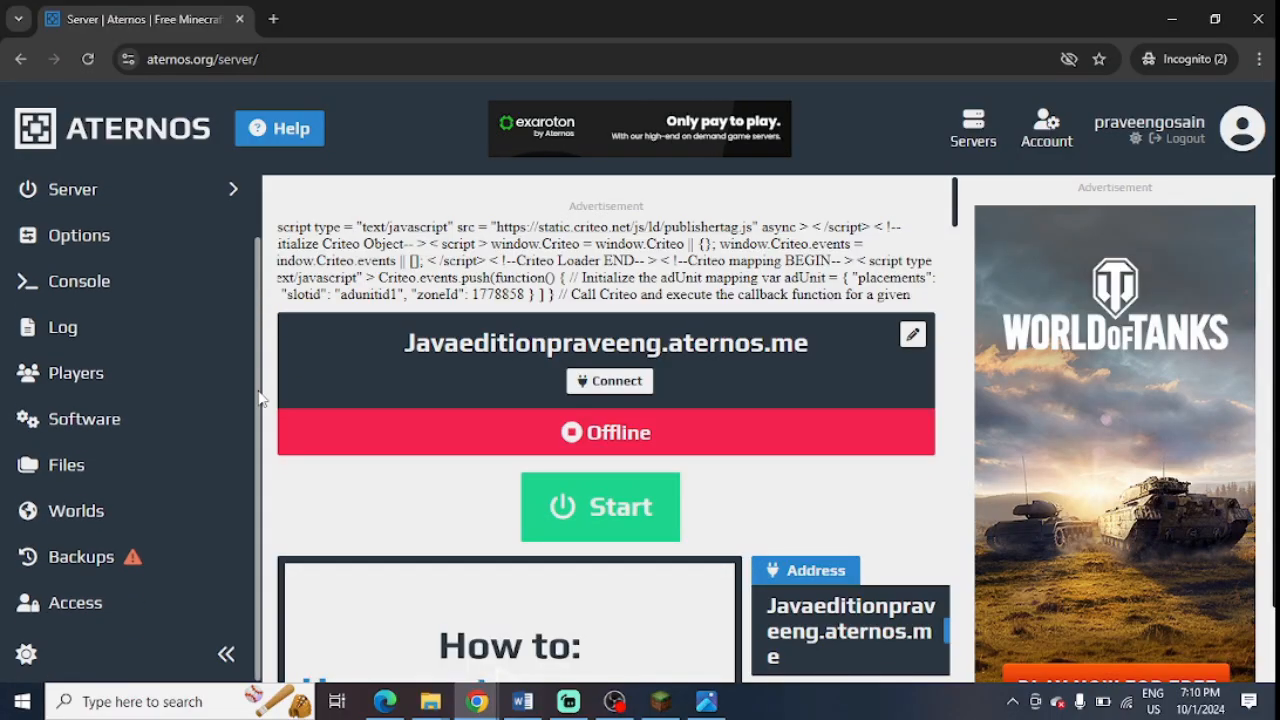
Browse the Forge version list in Software, selecting Forge 1.21.1 (52.0.16).
{"action": "left_click", "coordinate": [84, 418]}
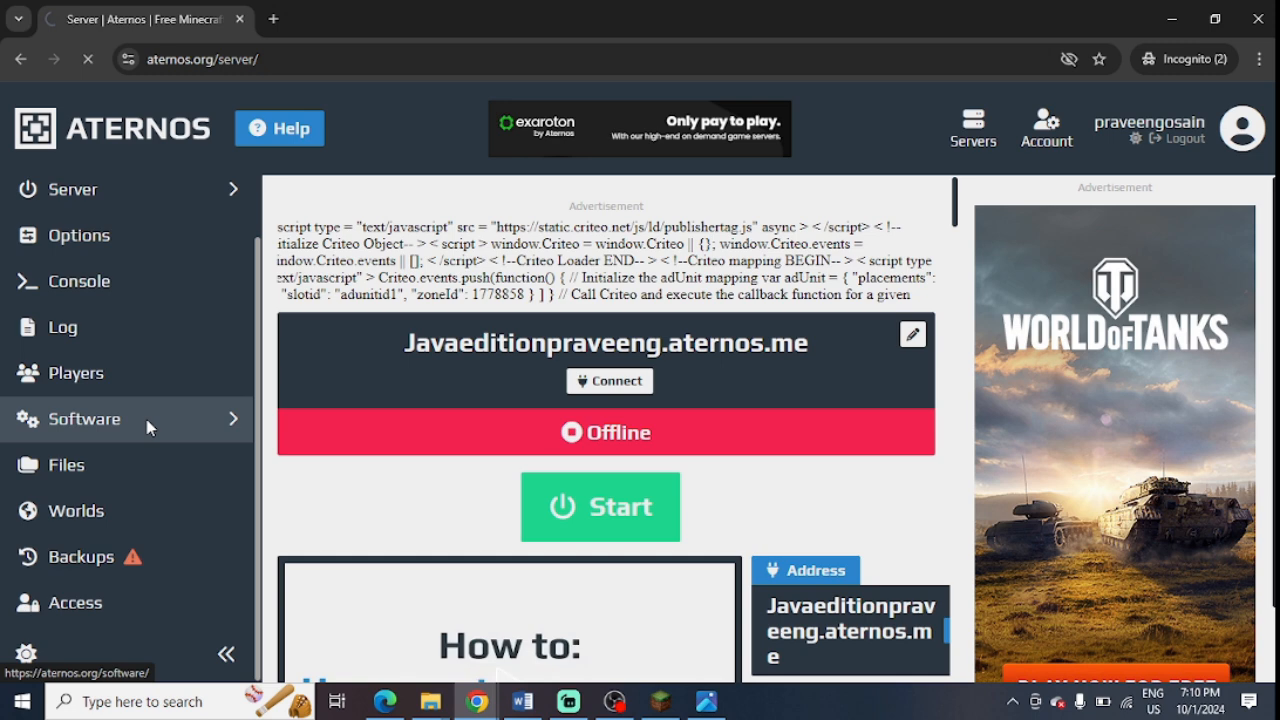
{"action": "left_click", "coordinate": [83, 418]}
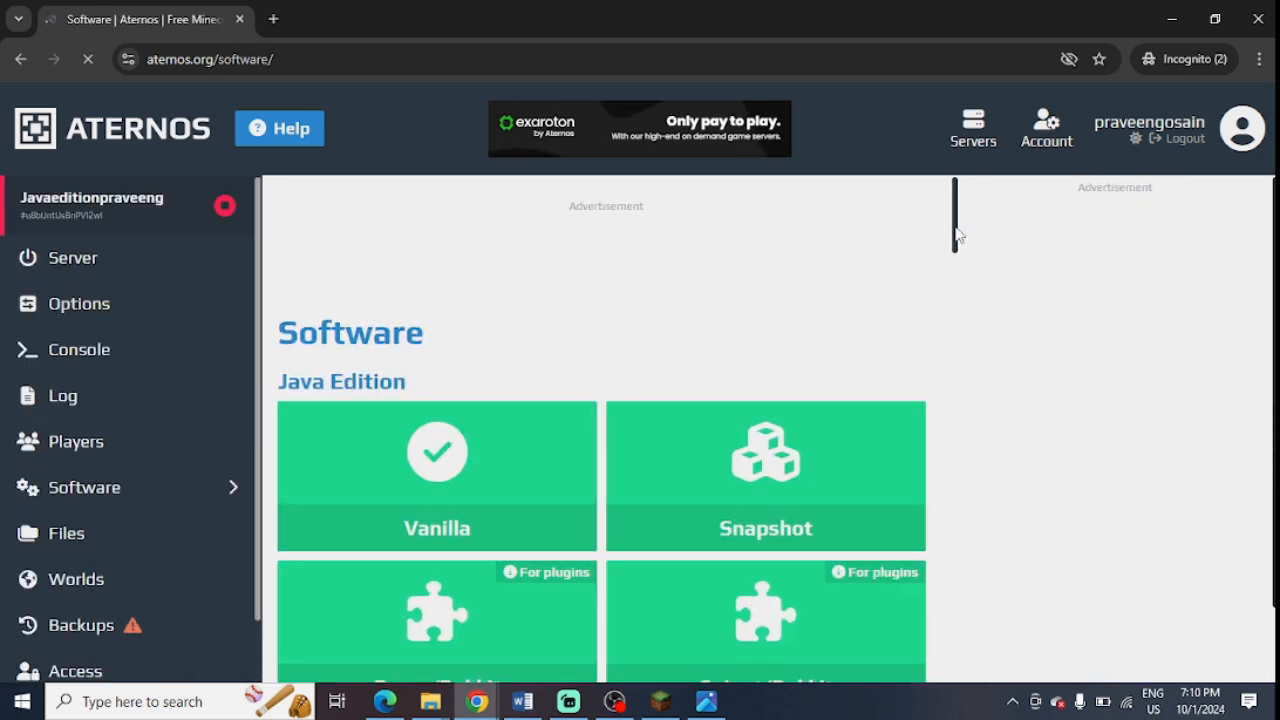
{"action": "scroll", "scroll_direction": "down", "scroll_amount": 3}
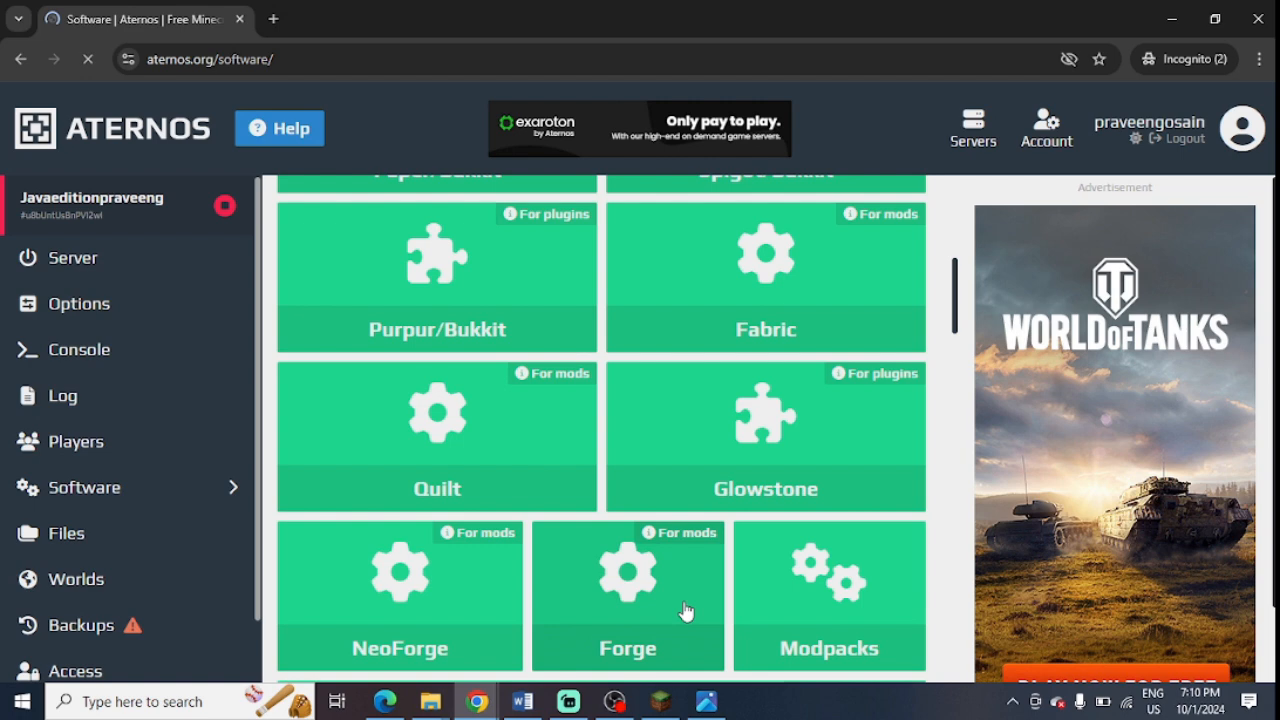
{"action": "left_click", "coordinate": [627, 595]}
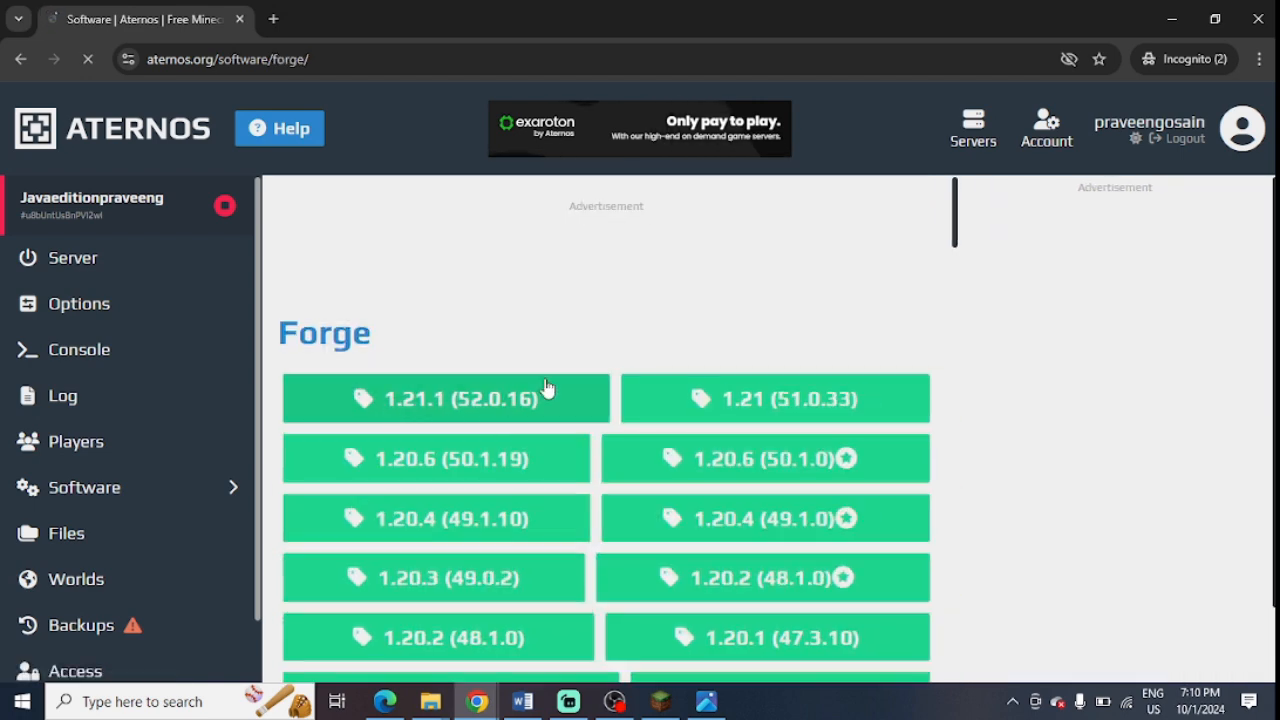
{"action": "left_click", "coordinate": [446, 398]}
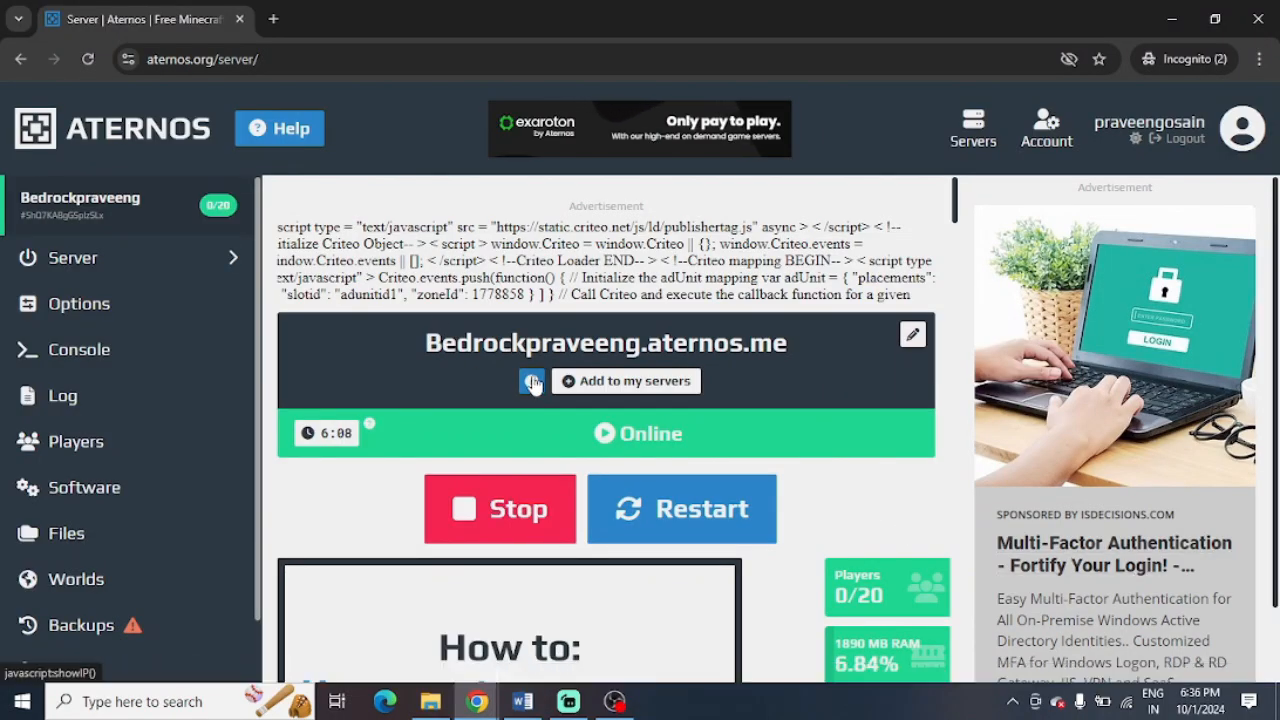
Show the Bedrock server's Connect dialog with its IP, Dyn IP and port 14693.
{"action": "left_click", "coordinate": [533, 381]}
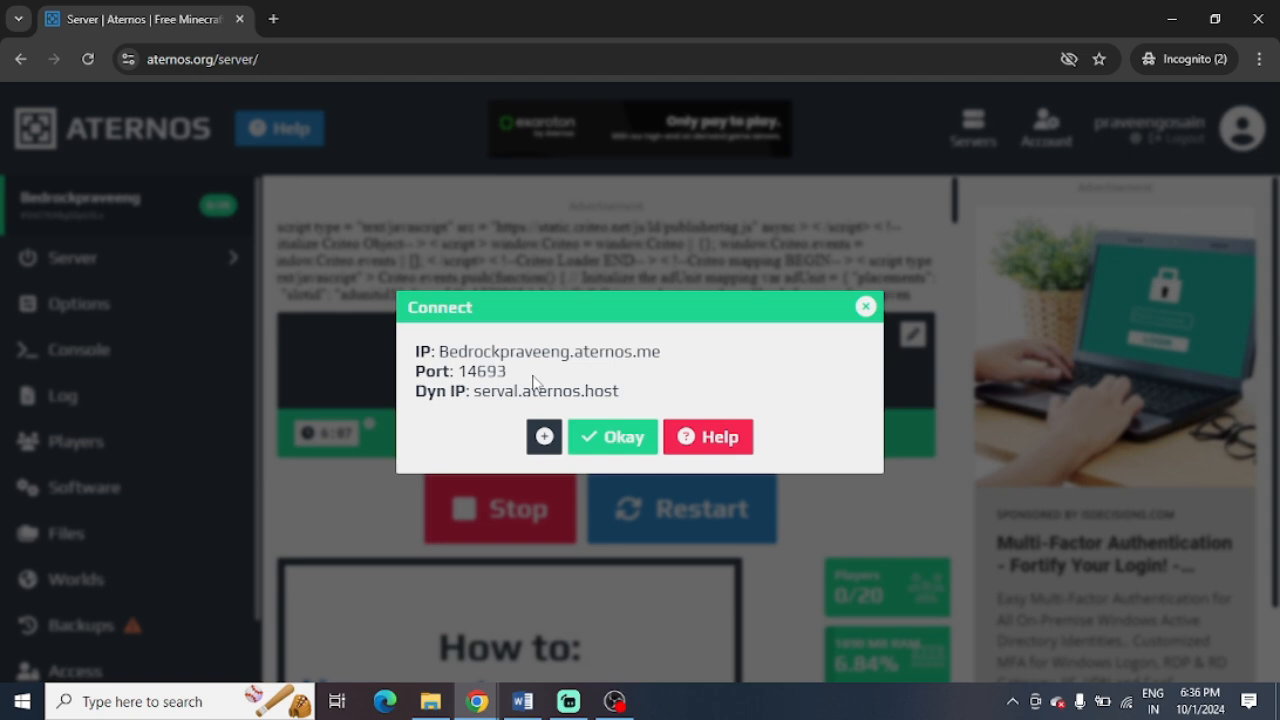
{"action": "left_click_drag", "start_coordinate": [415, 390], "coordinate": [535, 390]}
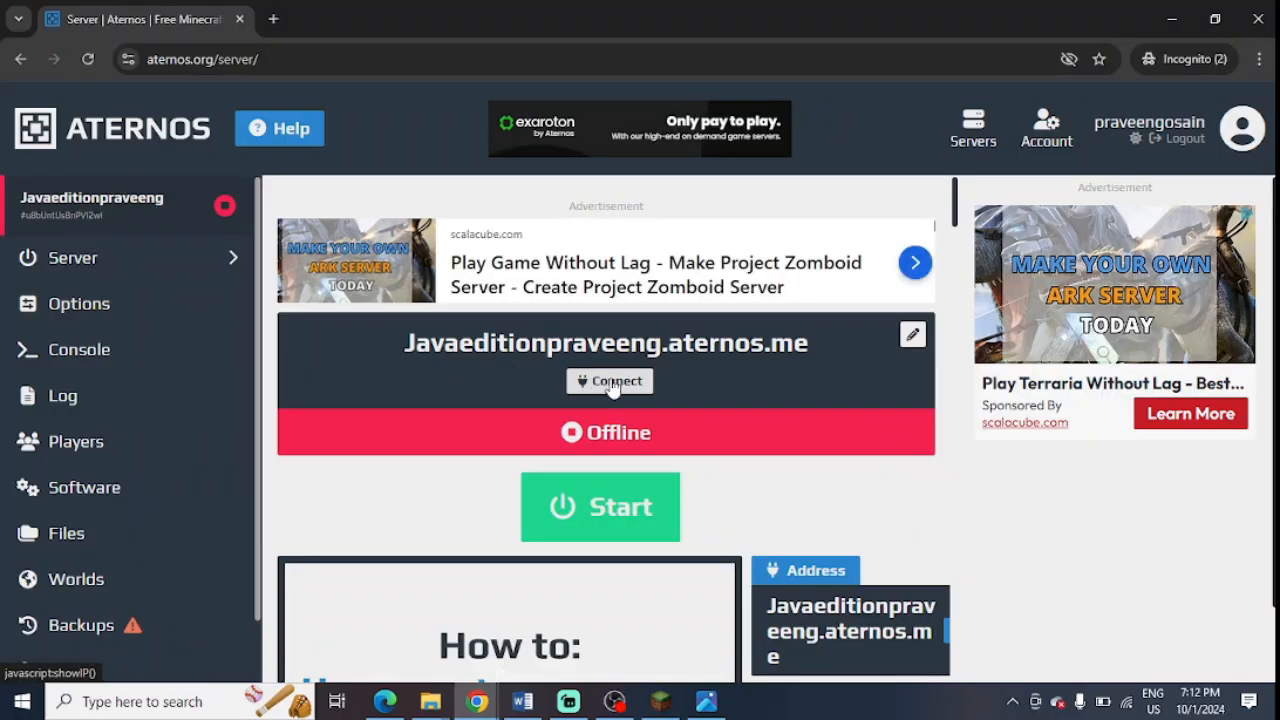
{"action": "left_click", "coordinate": [609, 381]}
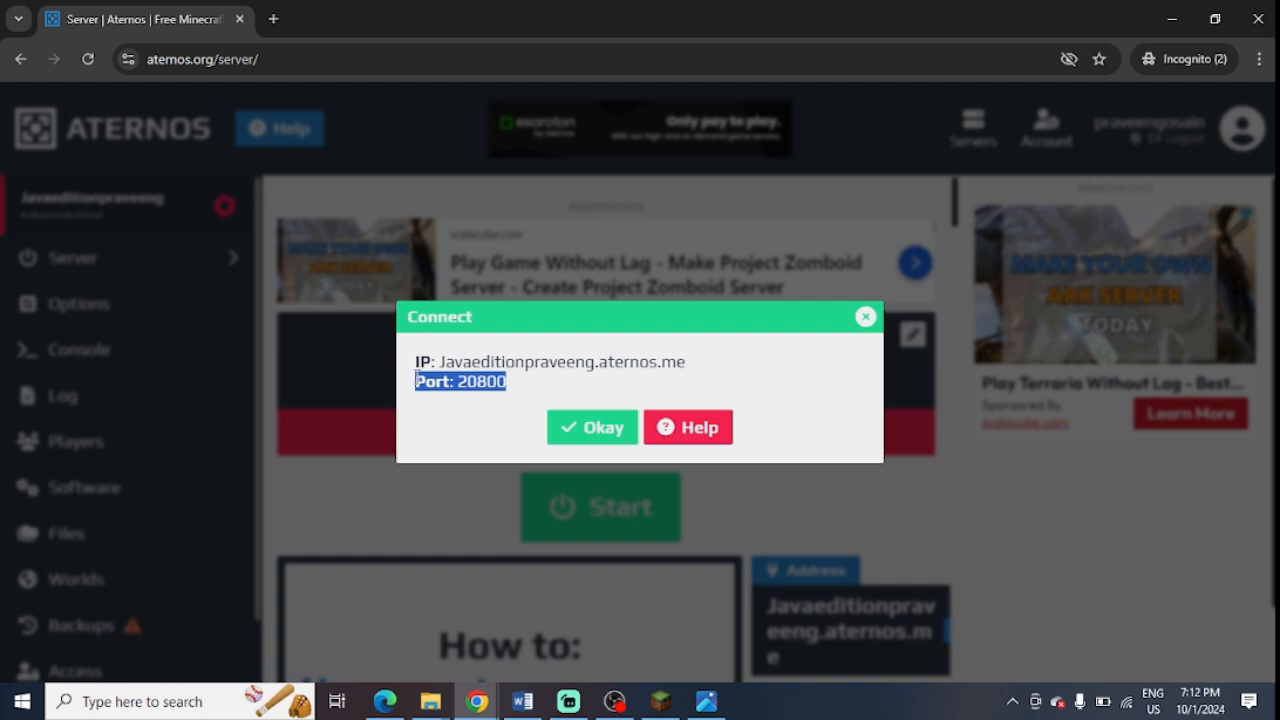
{"action": "left_click", "coordinate": [592, 427]}
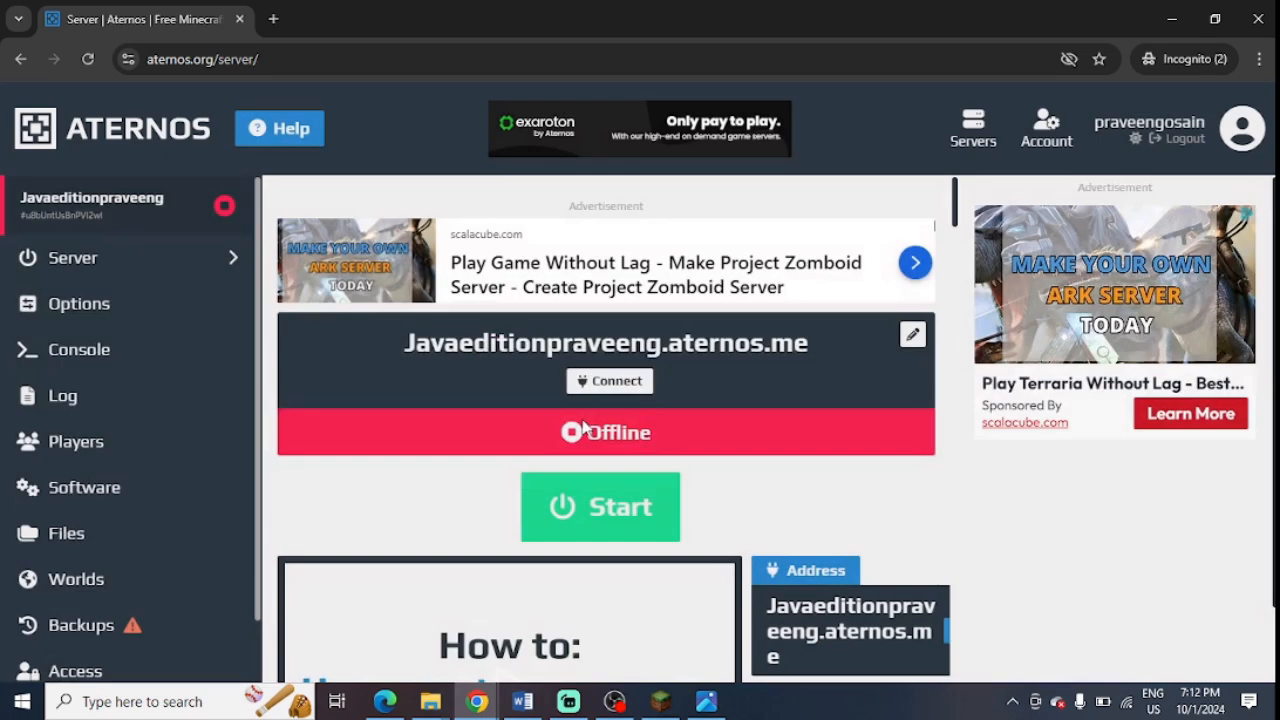
{"action": "mouse_move", "coordinate": [540, 415]}
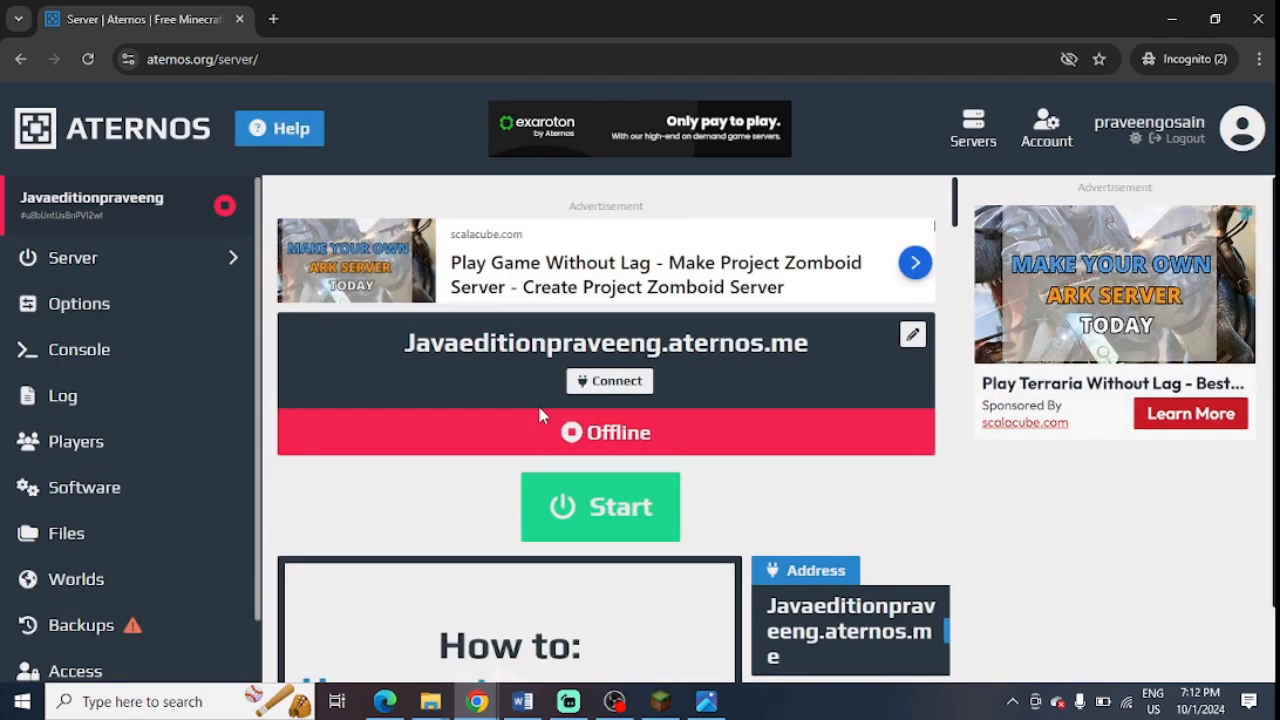